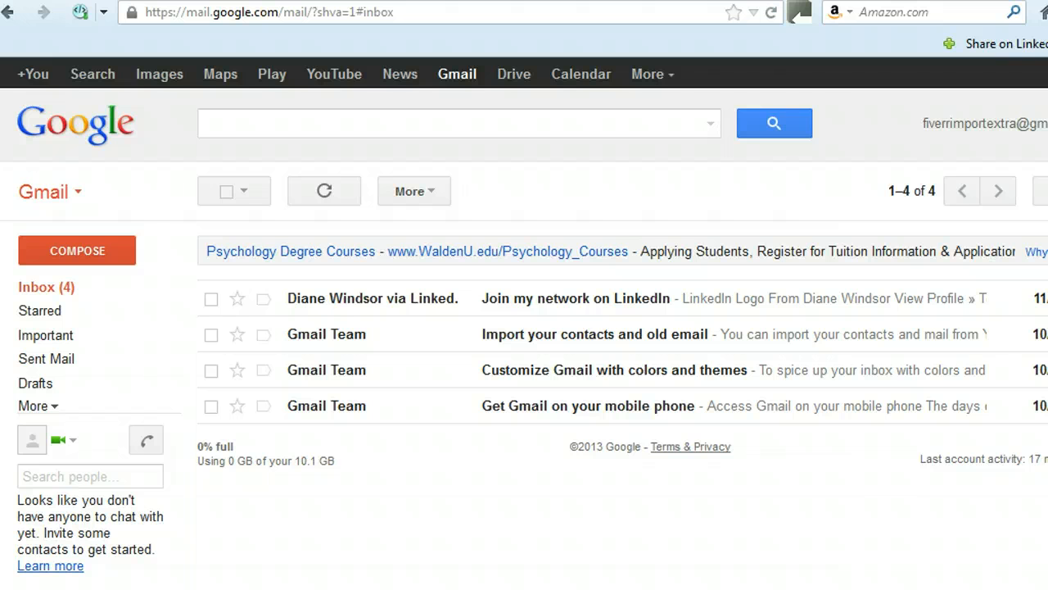
{"action": "mouse_move", "coordinate": [688, 540]}
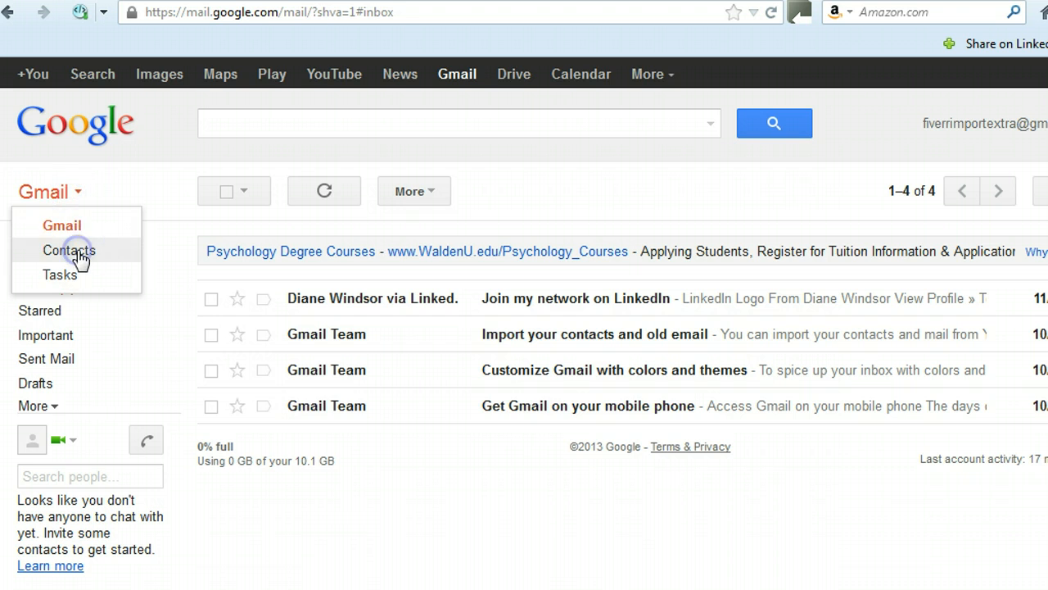
- Switch from the Gmail inbox to the Contacts page via the Gmail dropdown
{"action": "left_click", "coordinate": [69, 249]}
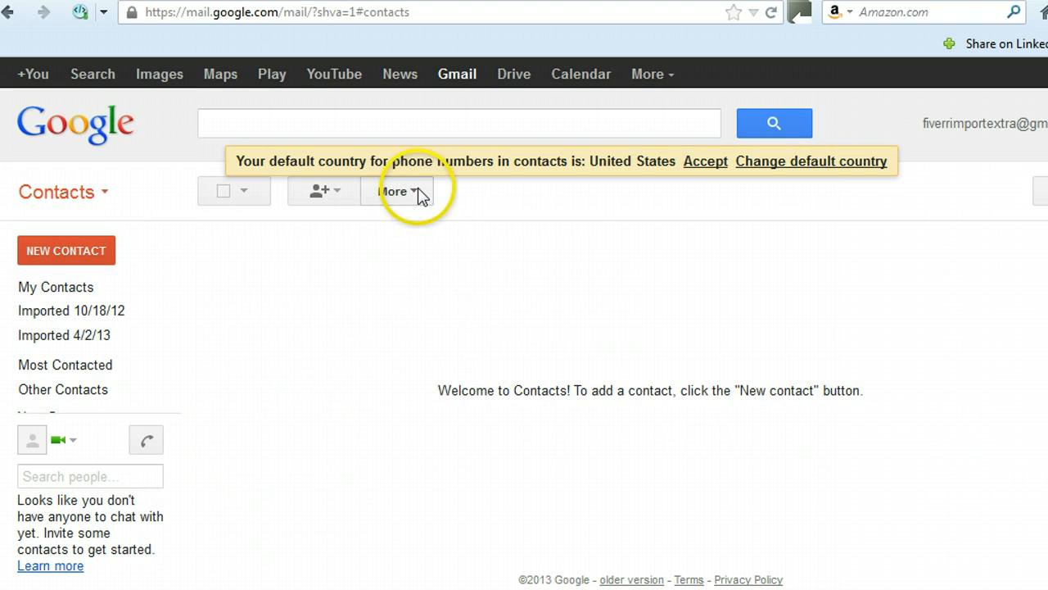
- Import the CSV file of 200 contacts through More > Import, then head to LinkedIn
{"action": "left_click", "coordinate": [396, 190]}
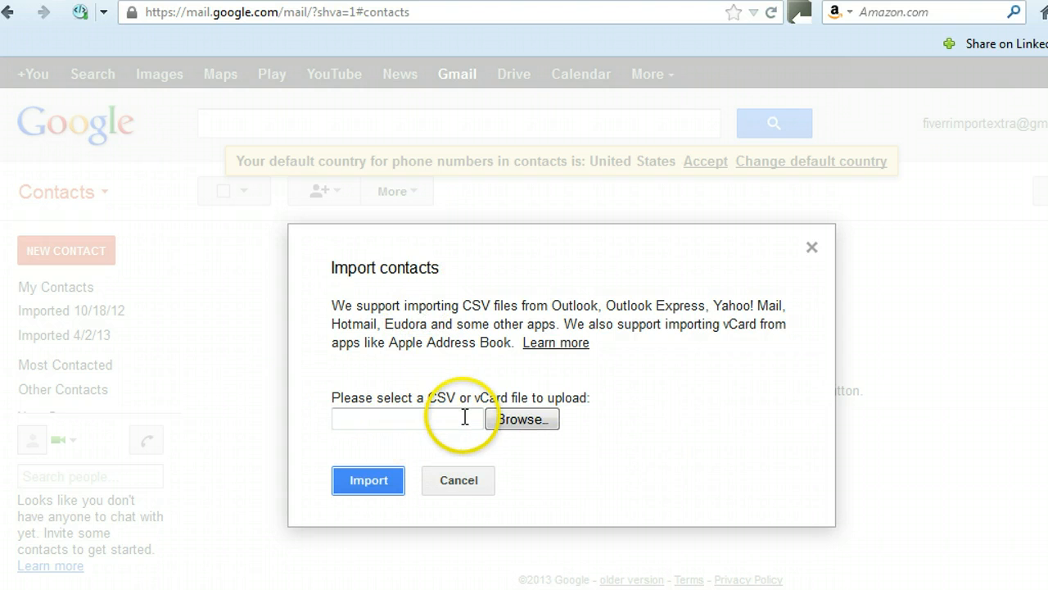
{"action": "mouse_move", "coordinate": [591, 472]}
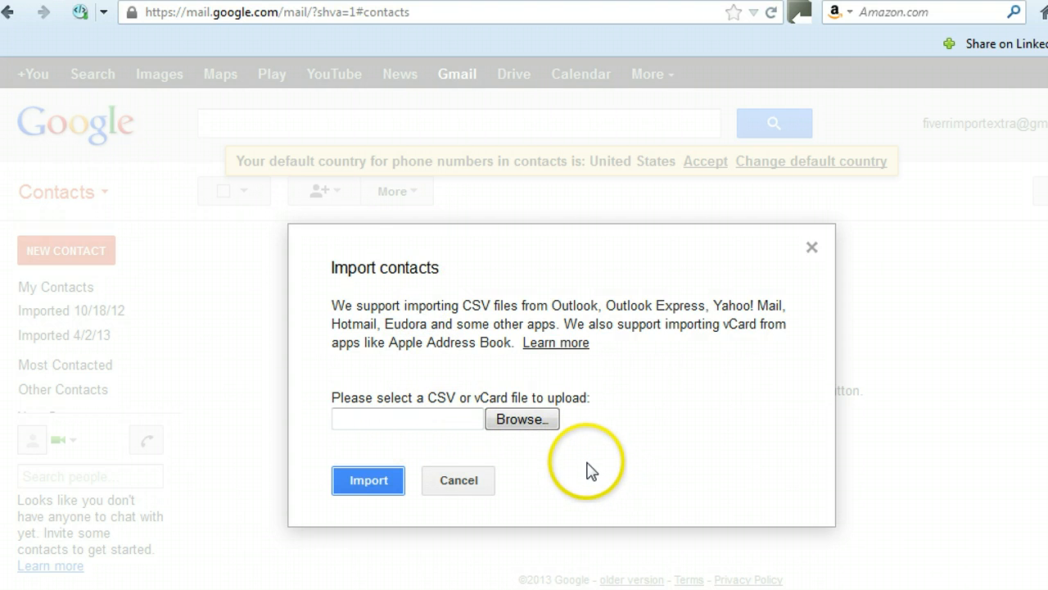
{"action": "left_click", "coordinate": [521, 419]}
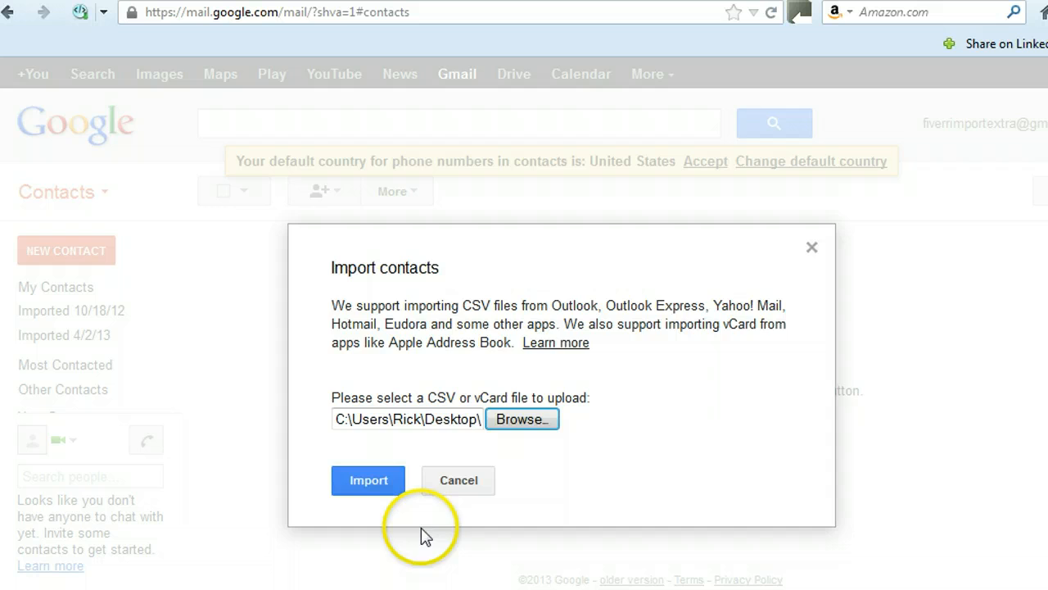
{"action": "left_click", "coordinate": [459, 480]}
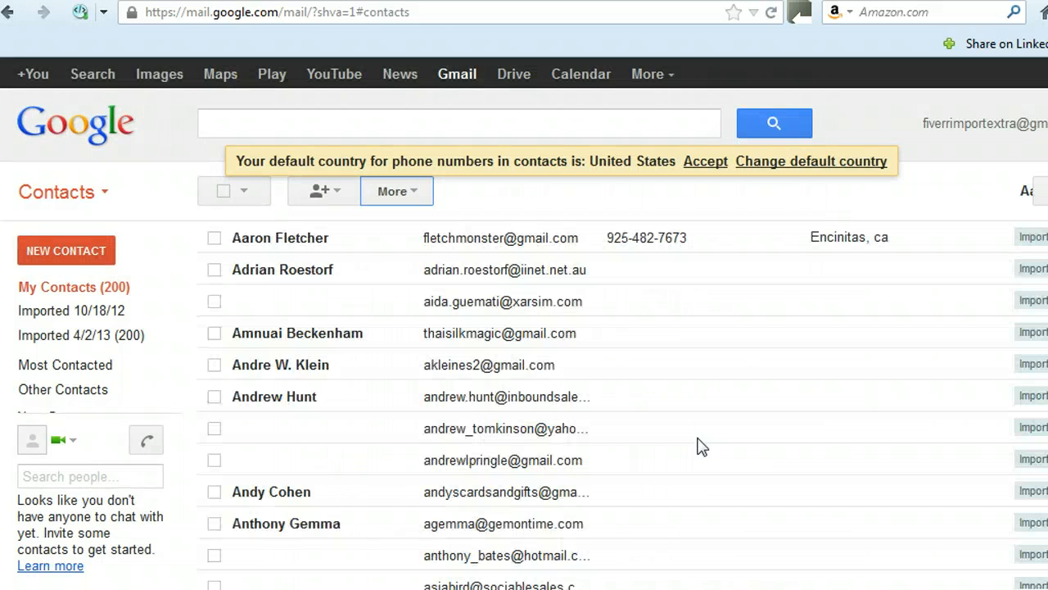
{"action": "left_click", "coordinate": [74, 287]}
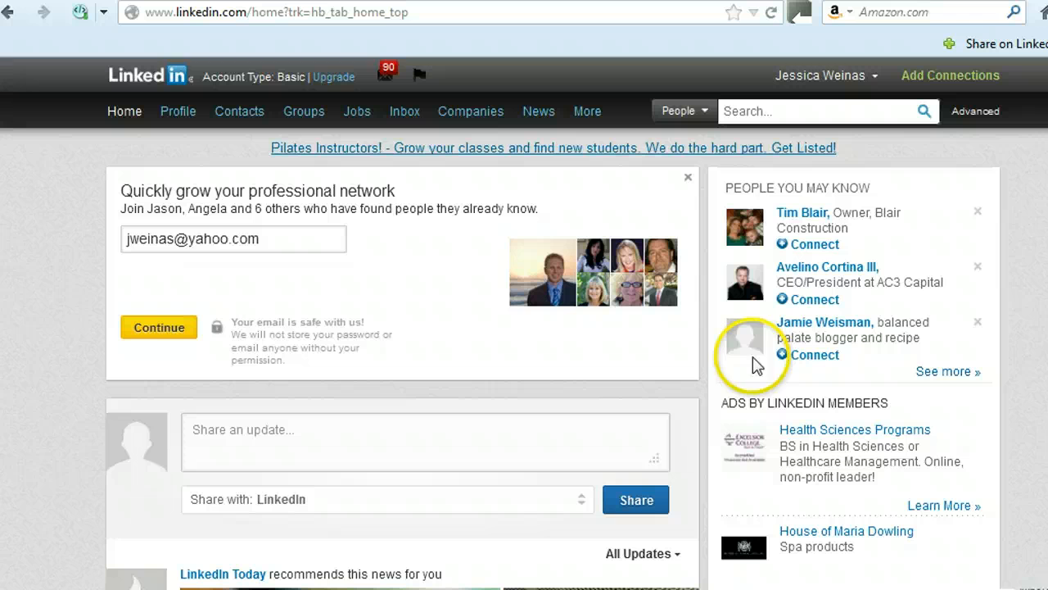
{"action": "mouse_move", "coordinate": [240, 111]}
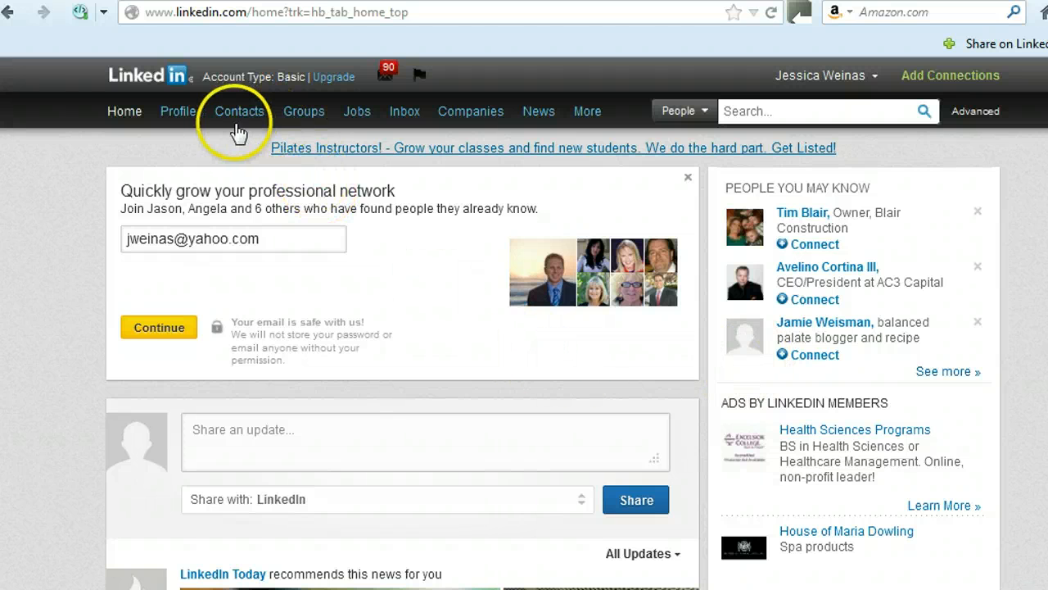
- Go to LinkedIn's Add Connections page from the Contacts navigation link
{"action": "left_click", "coordinate": [239, 111]}
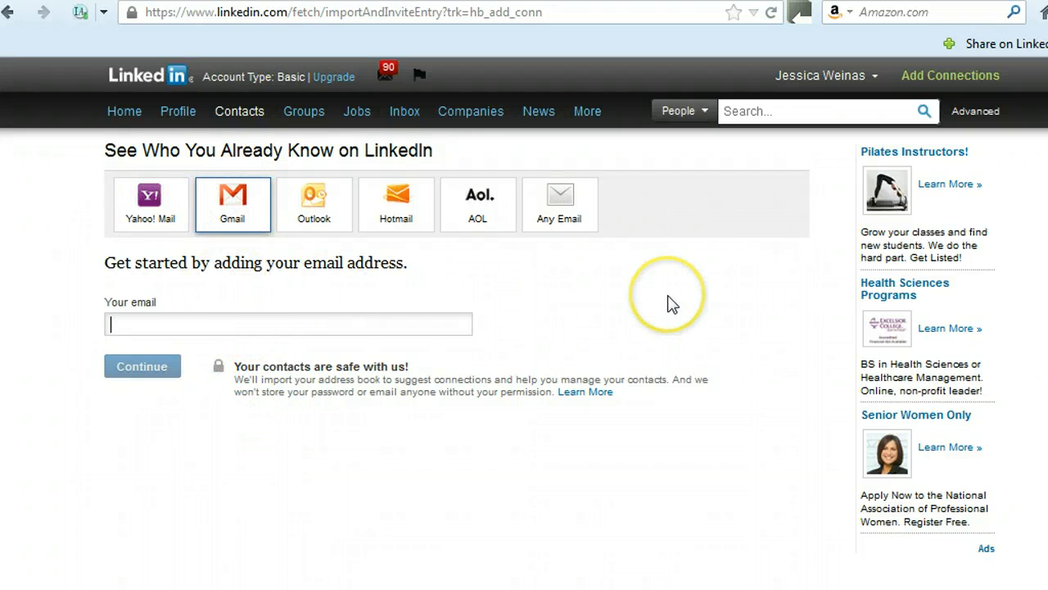
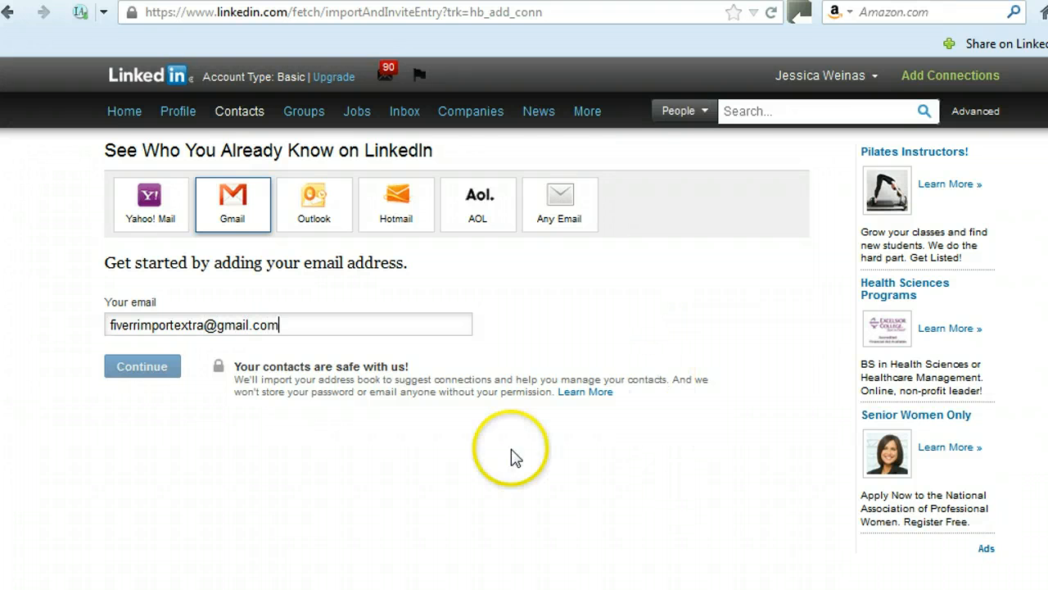
- Enter the Gmail address ('fiverr…import…e….com') as the email whose contacts LinkedIn will search
{"action": "left_click", "coordinate": [141, 367]}
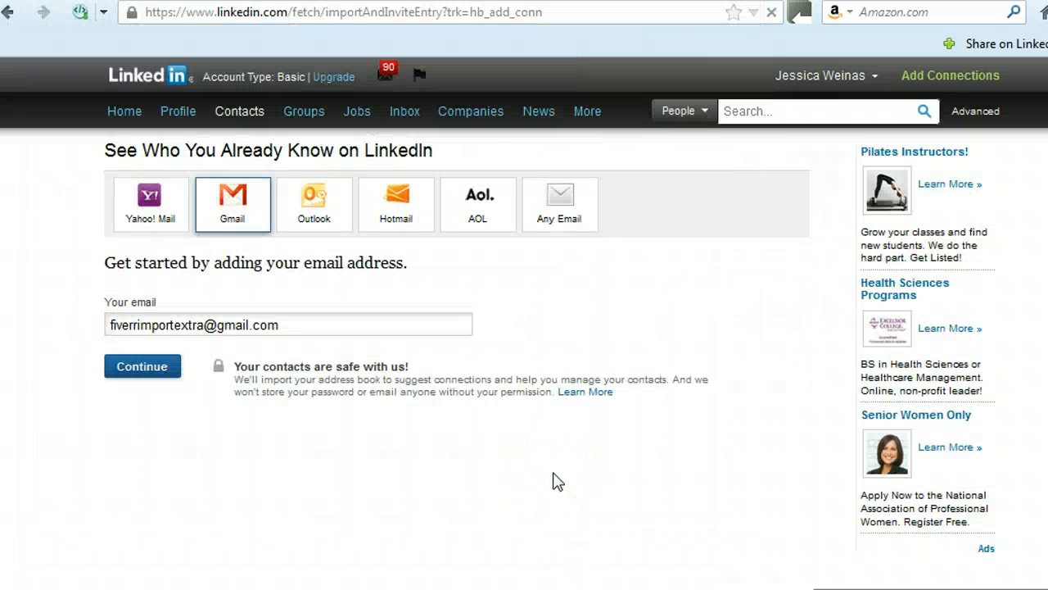
- Continue so LinkedIn finds 193 people from the Gmail contacts, all selected
{"action": "left_click", "coordinate": [140, 367]}
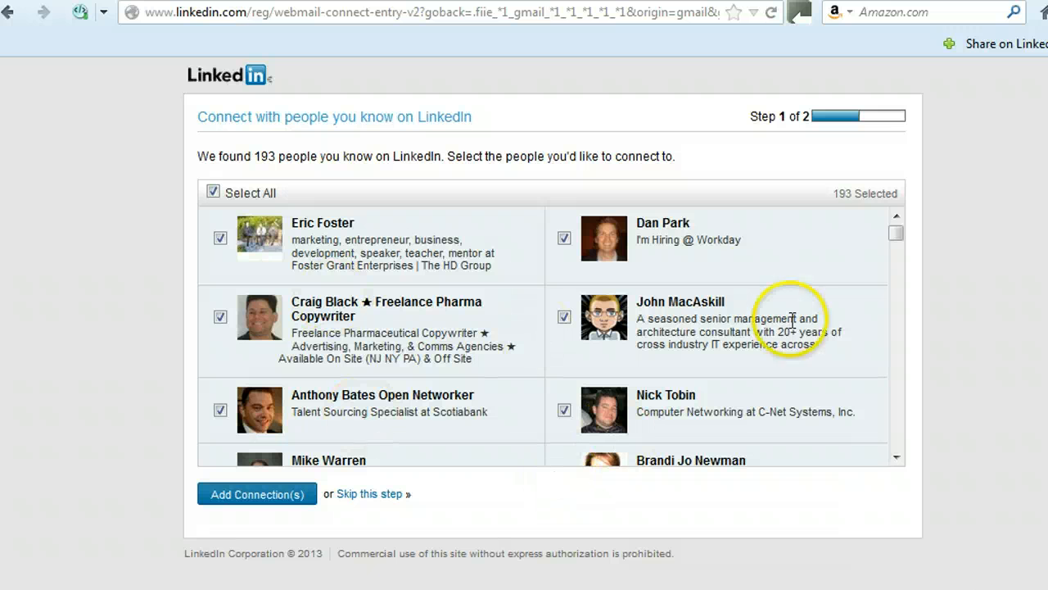
{"action": "mouse_move", "coordinate": [387, 239]}
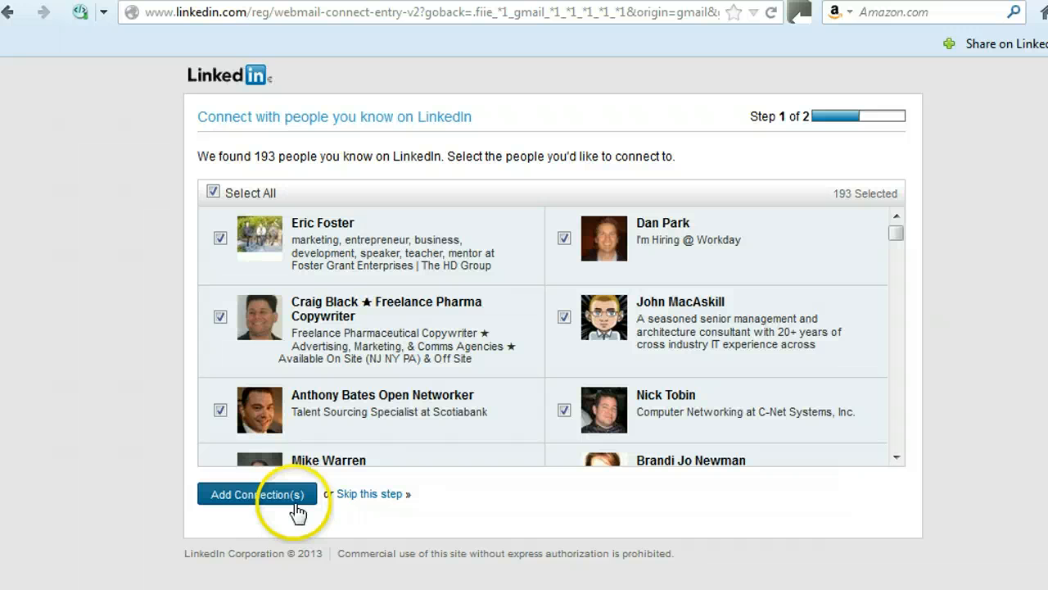
{"action": "mouse_move", "coordinate": [907, 205]}
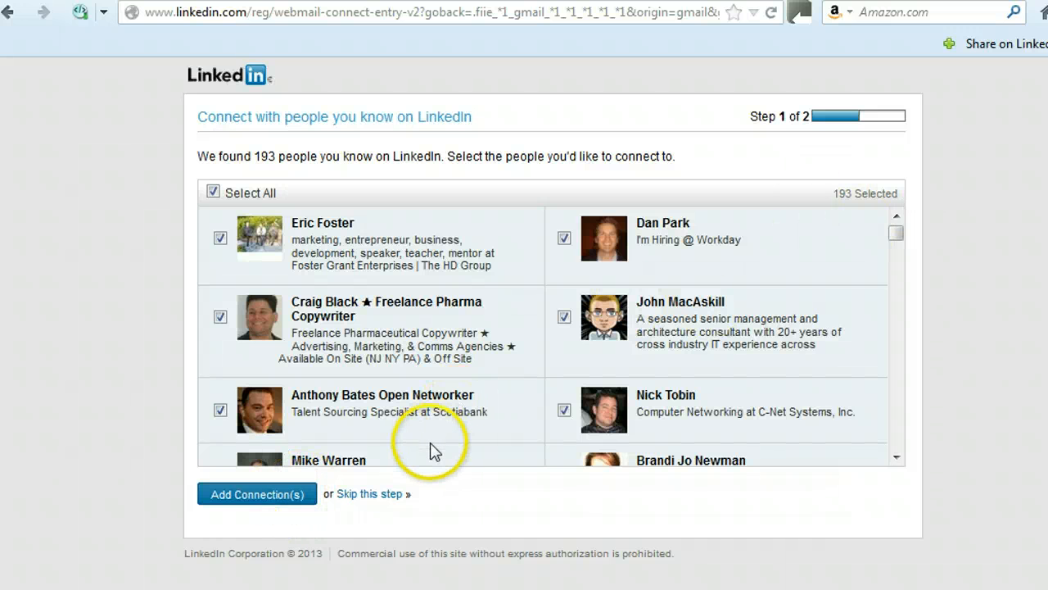
{"action": "mouse_move", "coordinate": [410, 467]}
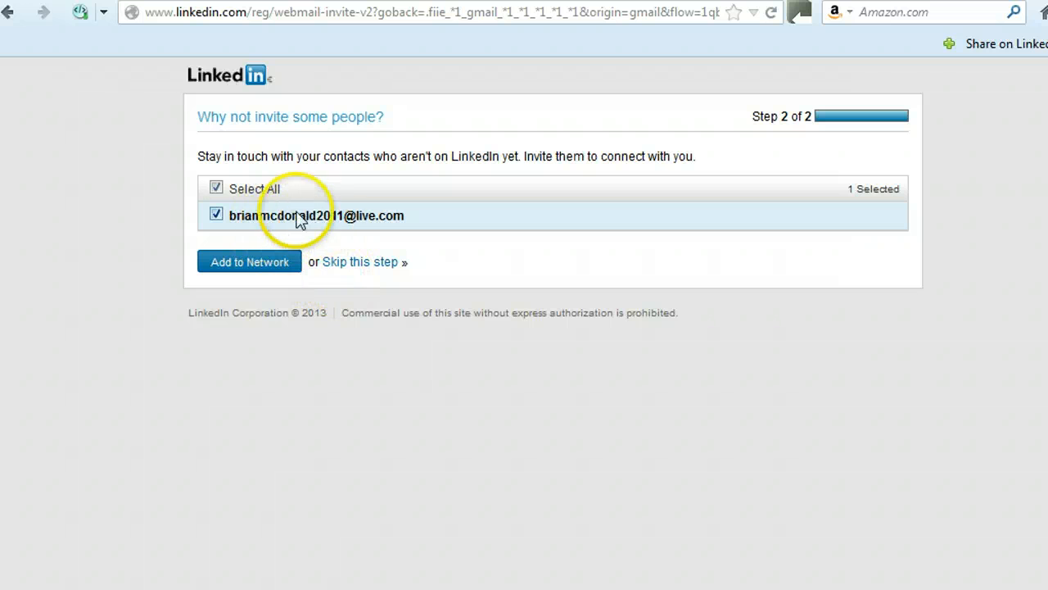
{"action": "mouse_move", "coordinate": [424, 229]}
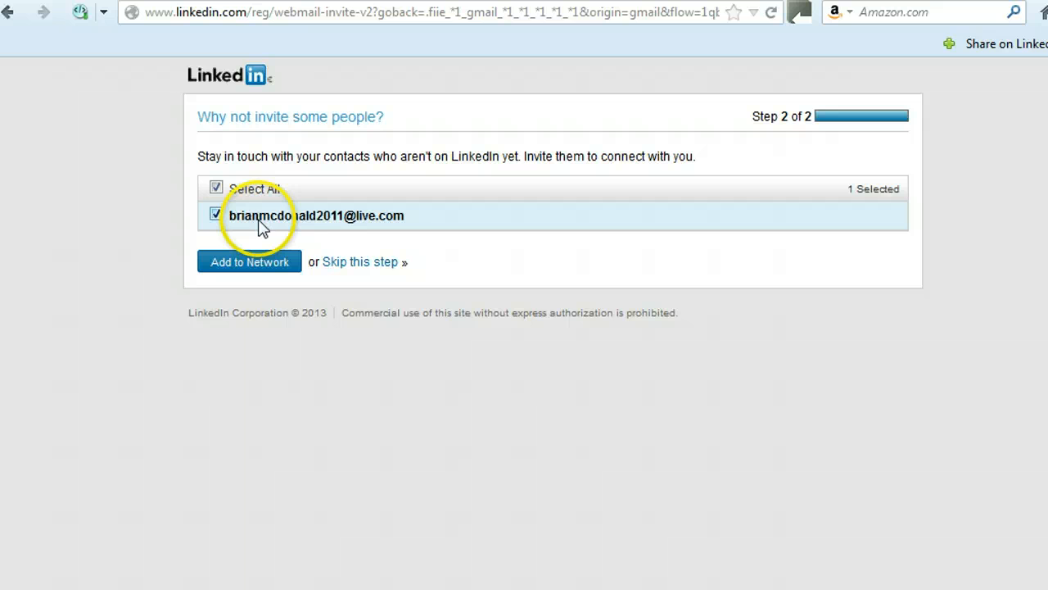
{"action": "mouse_move", "coordinate": [318, 228]}
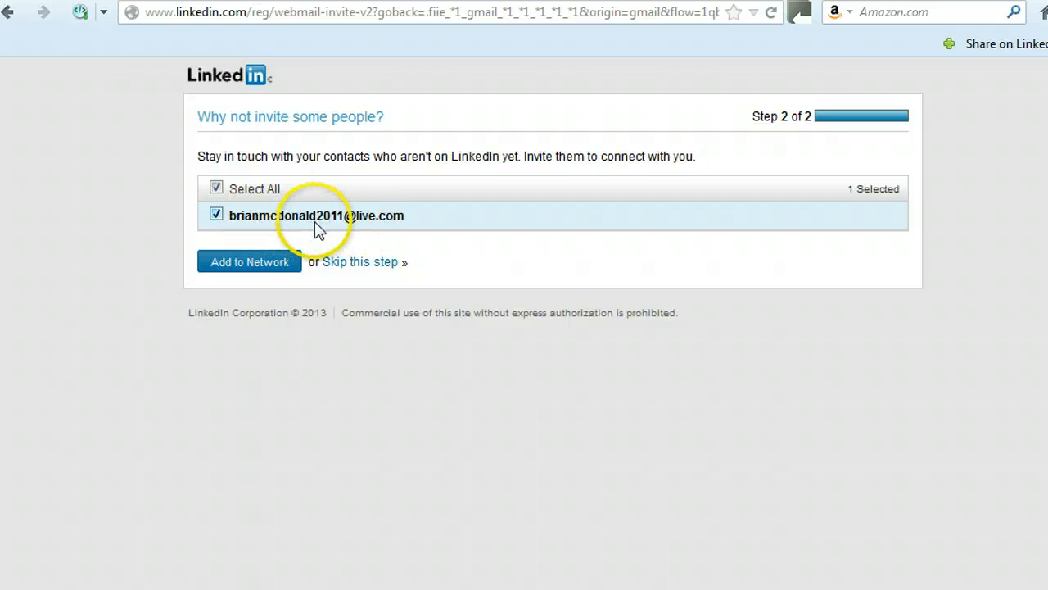
{"action": "mouse_move", "coordinate": [806, 203]}
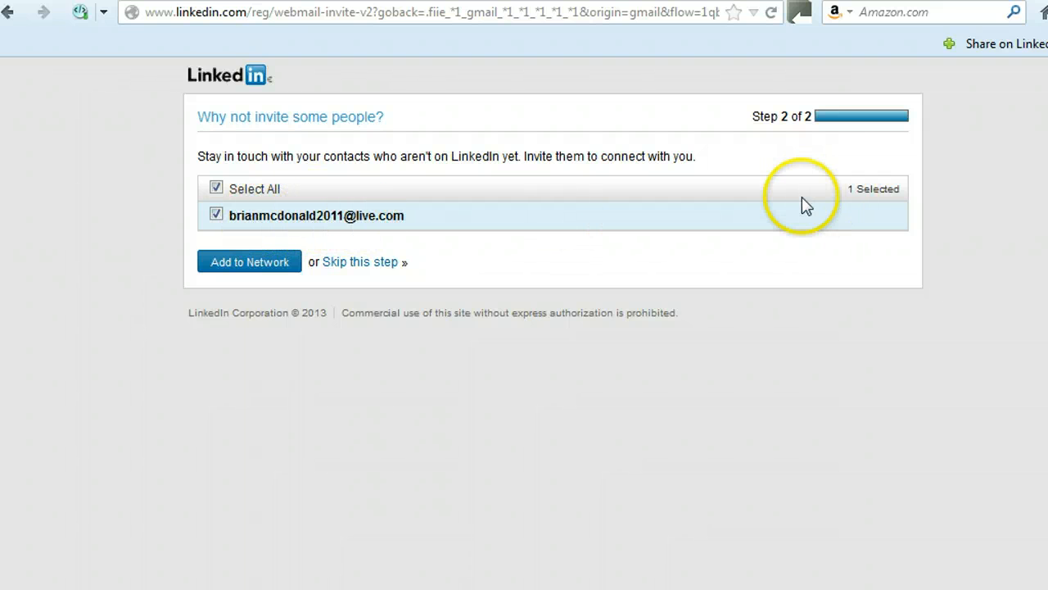
{"action": "mouse_move", "coordinate": [832, 226]}
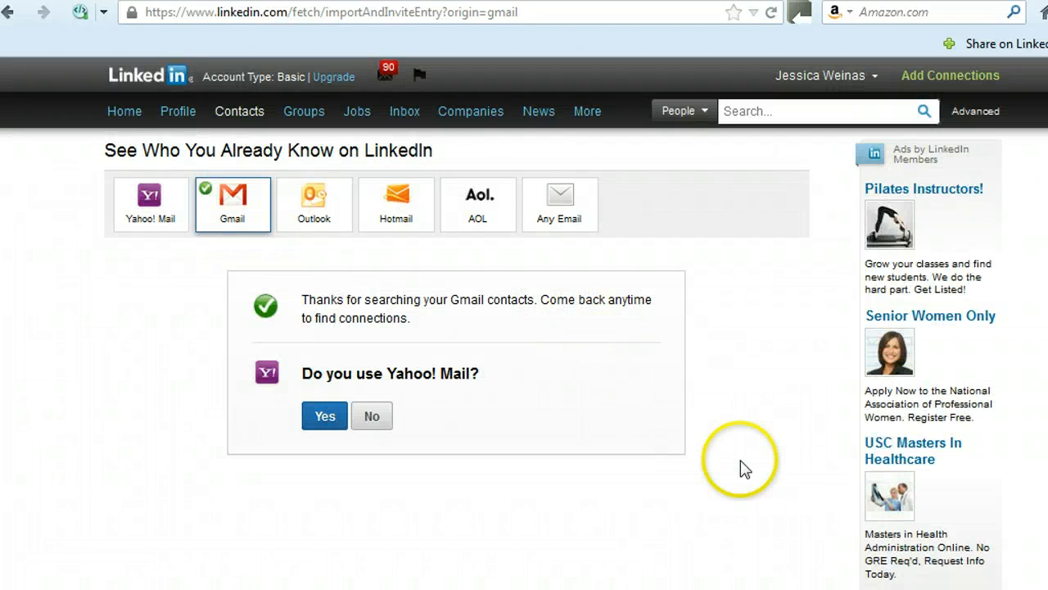
{"action": "mouse_move", "coordinate": [753, 475]}
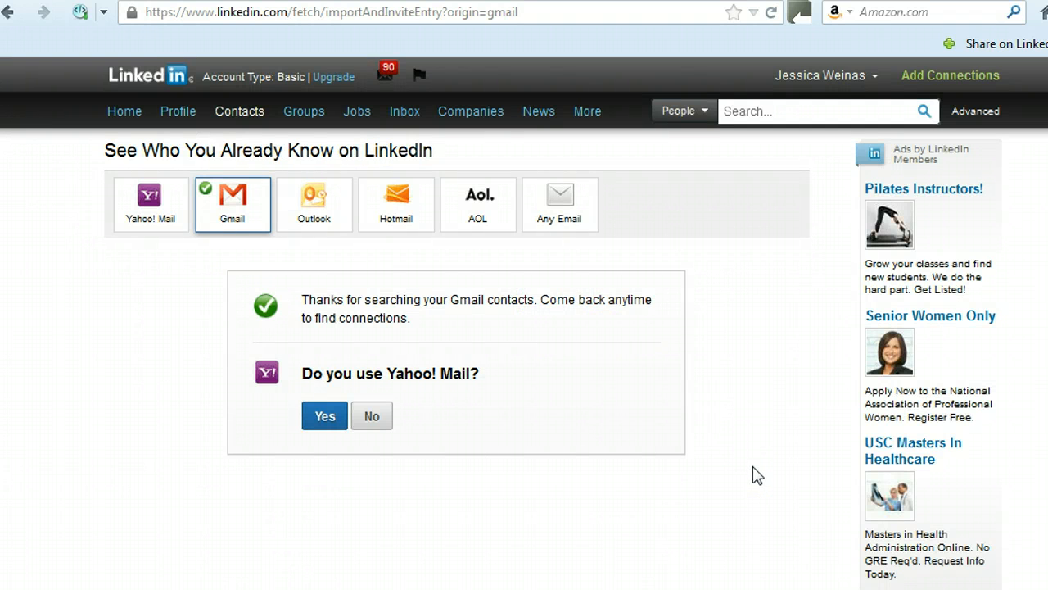